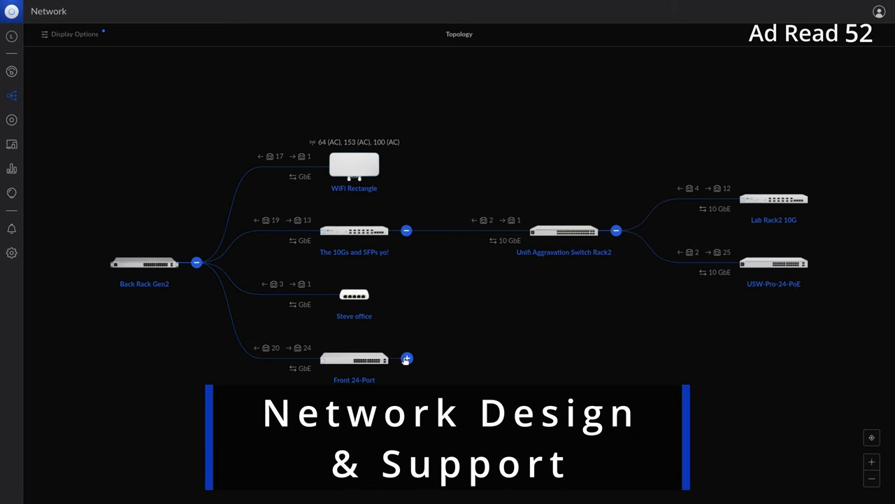
Open the UCG Max Lab console and scroll through its dashboard
{"action": "left_click", "coordinate": [406, 359]}
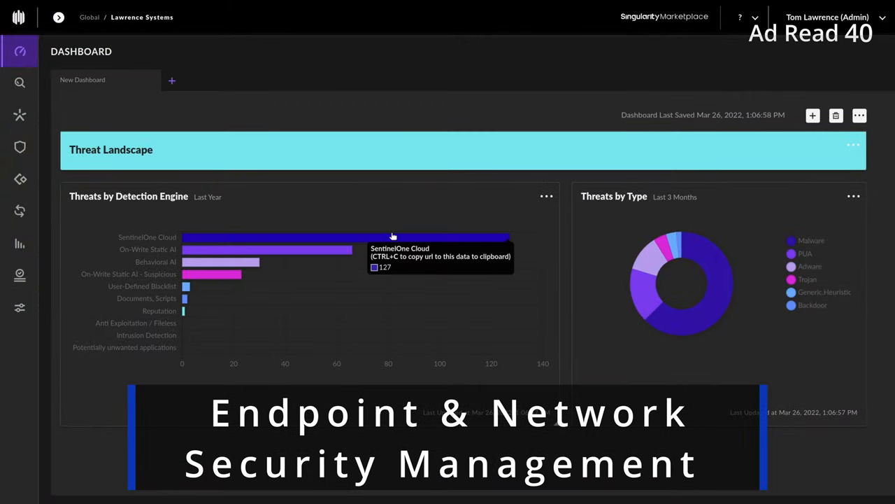
{"action": "mouse_move", "coordinate": [341, 252]}
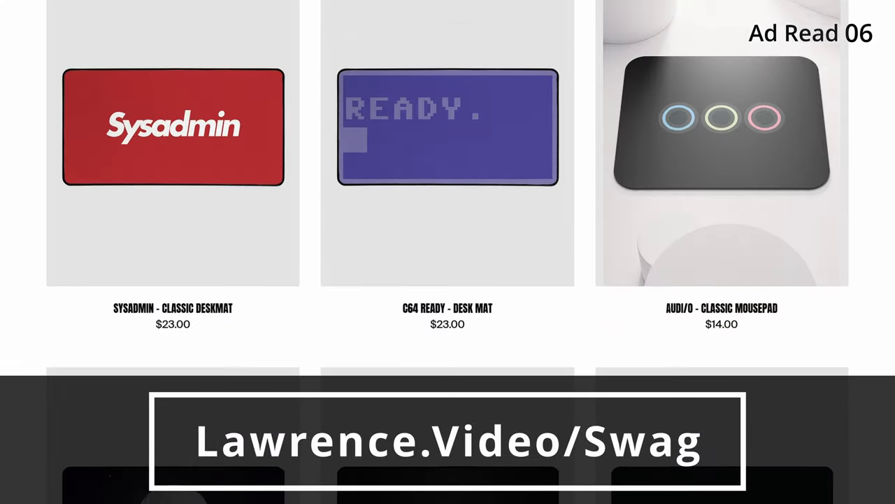
{"action": "scroll", "scroll_direction": "down", "scroll_amount": 3}
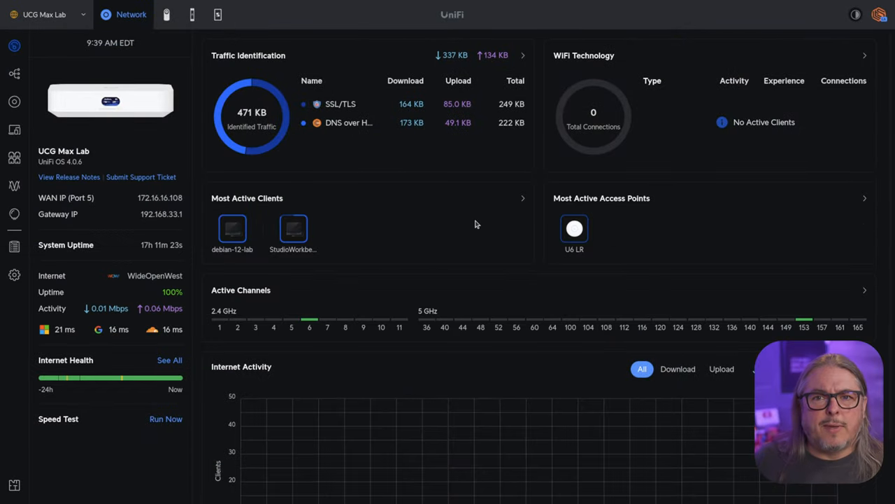
{"action": "mouse_move", "coordinate": [13, 275]}
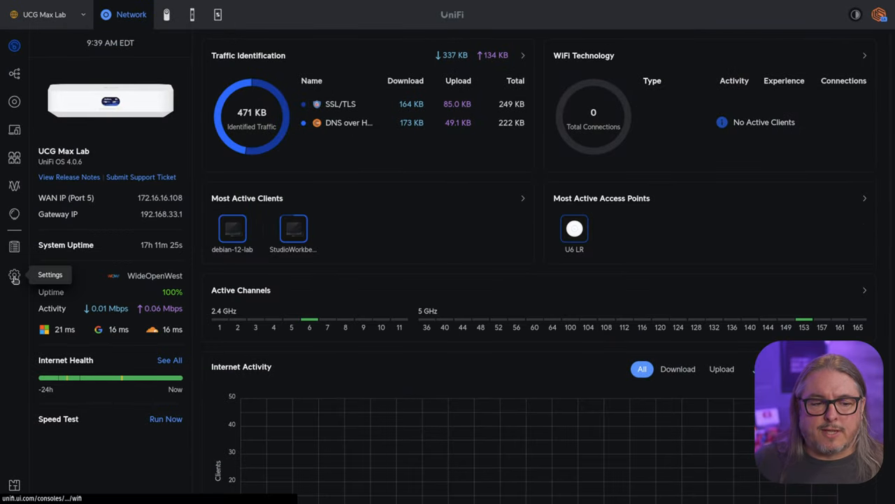
Open Control Plane settings to check updates for UCG Max 4.0.6 and Network 8.4.62
{"action": "left_click", "coordinate": [13, 274]}
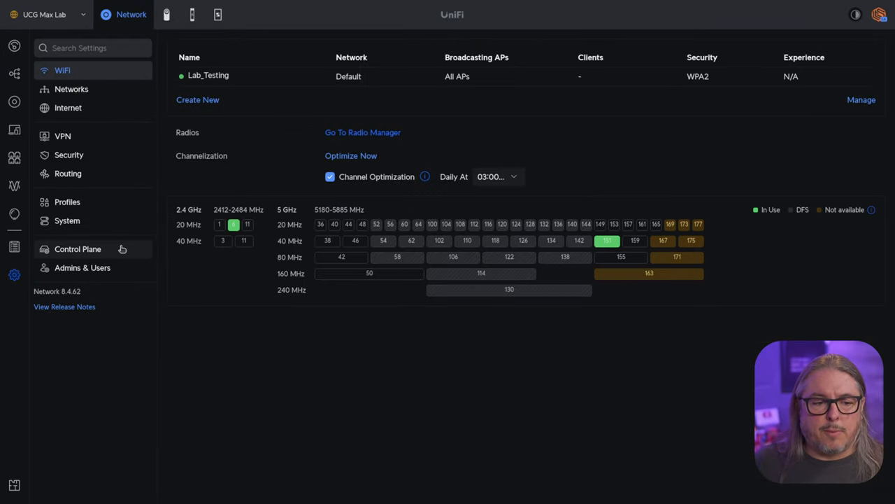
{"action": "left_click", "coordinate": [77, 248]}
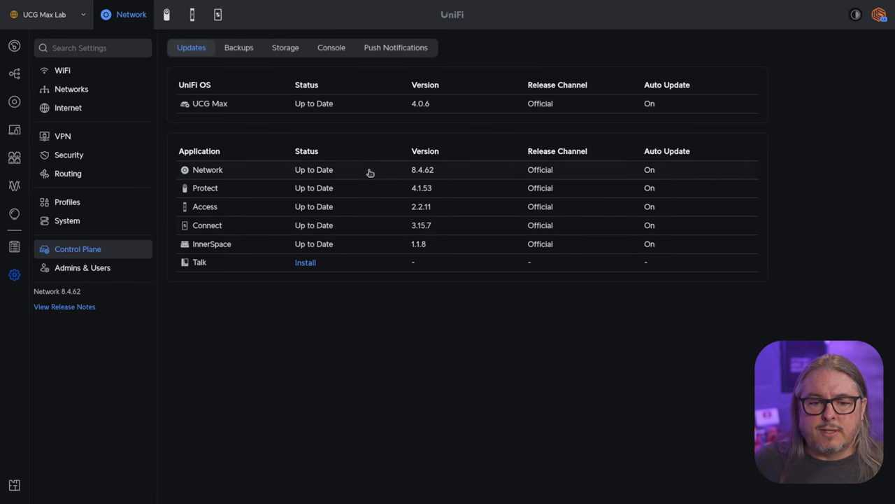
{"action": "mouse_move", "coordinate": [237, 225]}
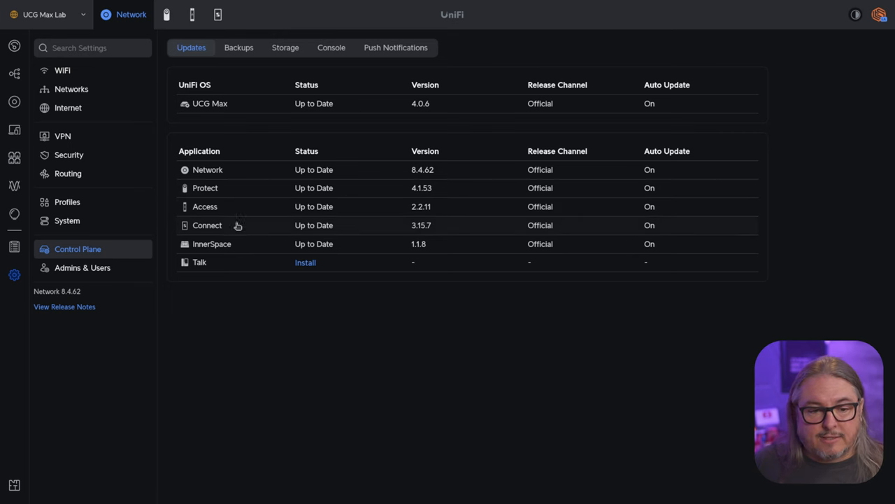
{"action": "mouse_move", "coordinate": [339, 150]}
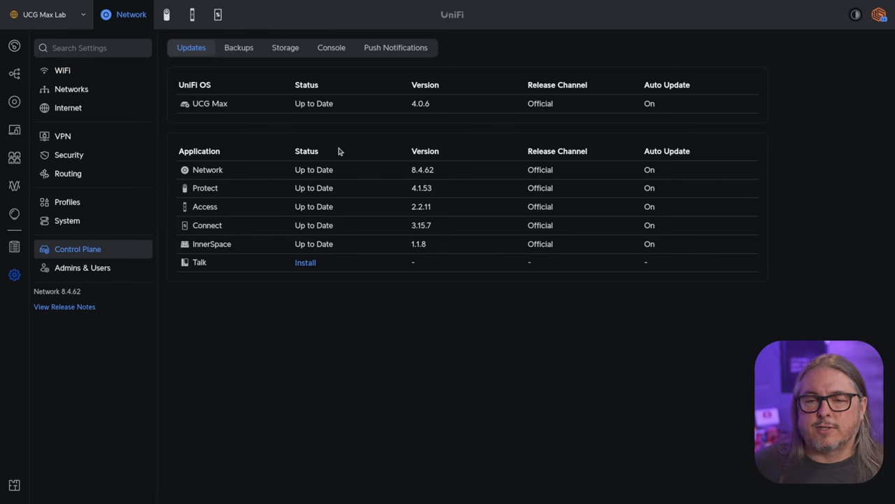
{"action": "mouse_move", "coordinate": [228, 216]}
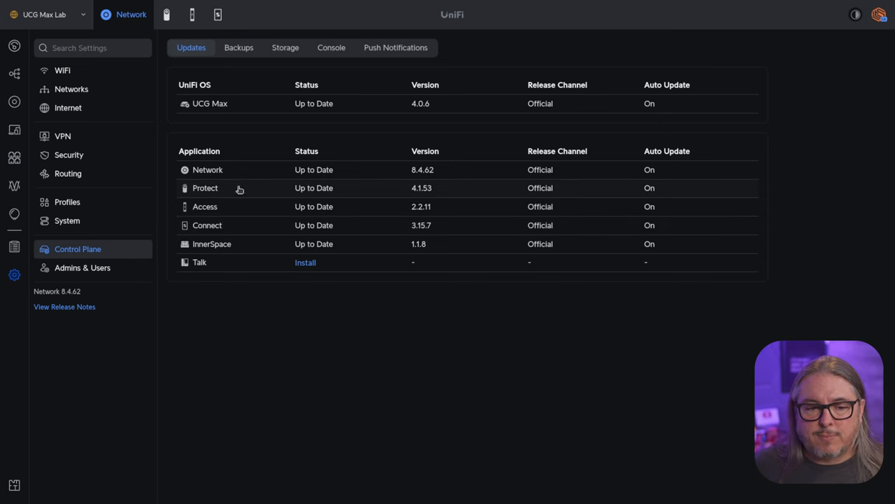
{"action": "mouse_move", "coordinate": [226, 171]}
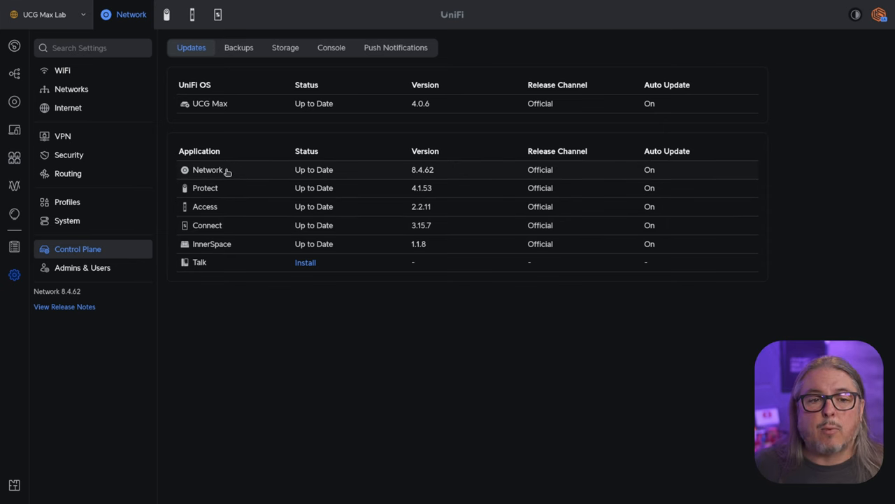
{"action": "mouse_move", "coordinate": [234, 171]}
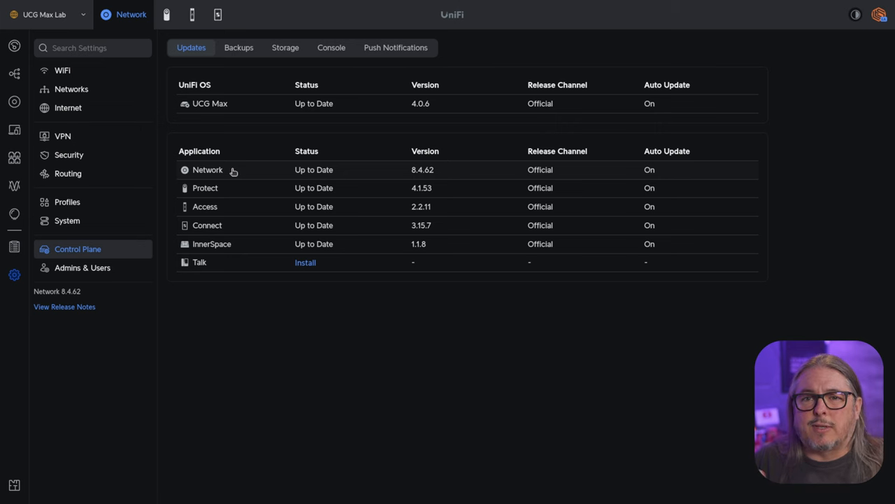
{"action": "mouse_move", "coordinate": [233, 172]}
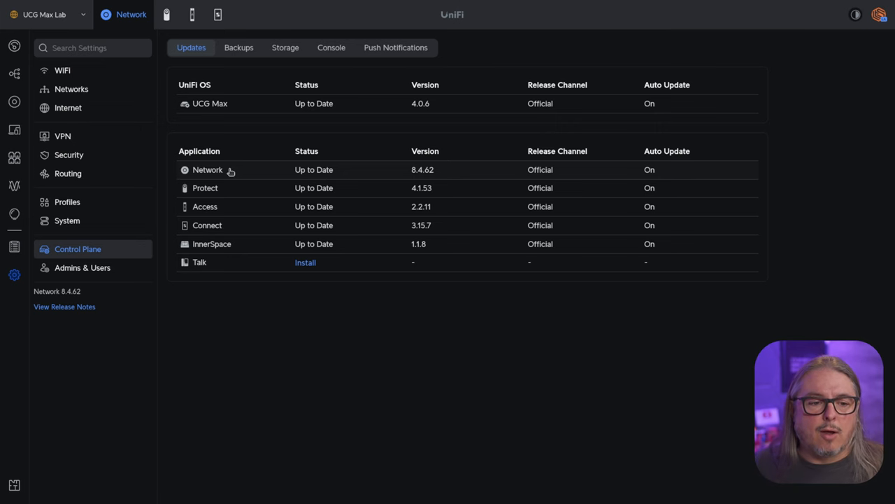
View Intrusion Prevention under Security: Advanced, Notify, High sensitivity on Default network
{"action": "left_click", "coordinate": [69, 154]}
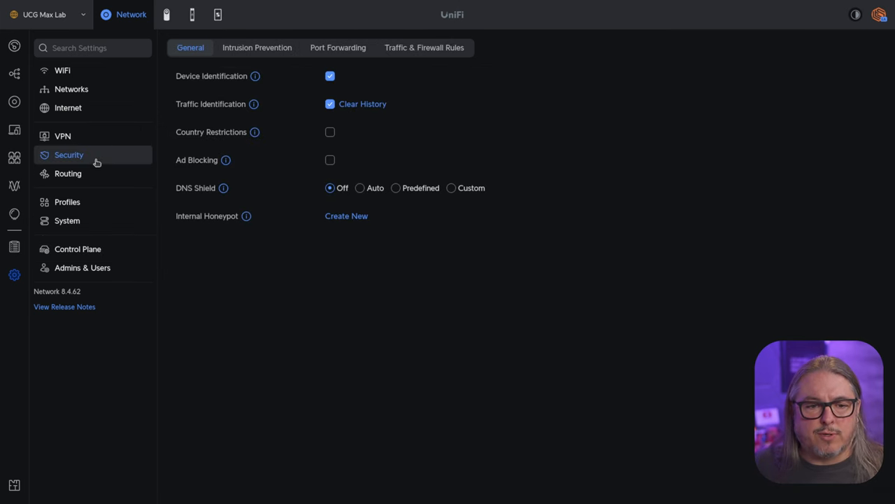
{"action": "left_click", "coordinate": [257, 48]}
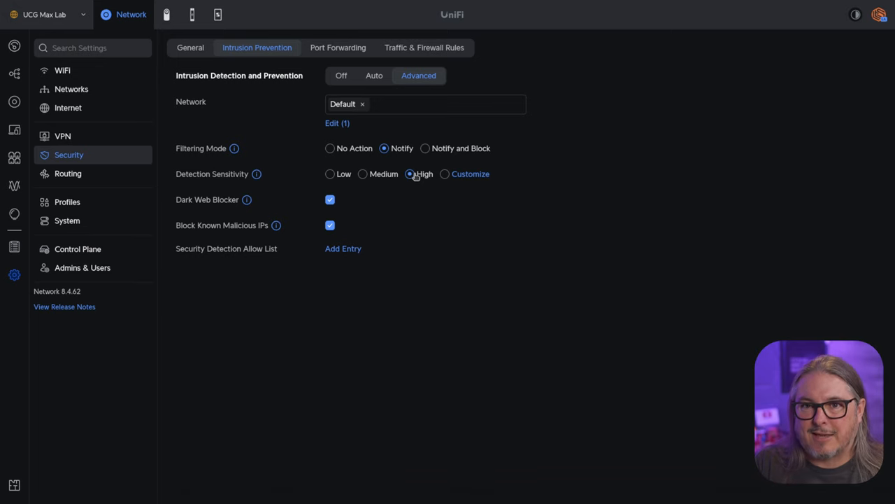
Switch to UniFi Protect to view the G3 Pro live feed and detections
{"action": "left_click", "coordinate": [133, 14]}
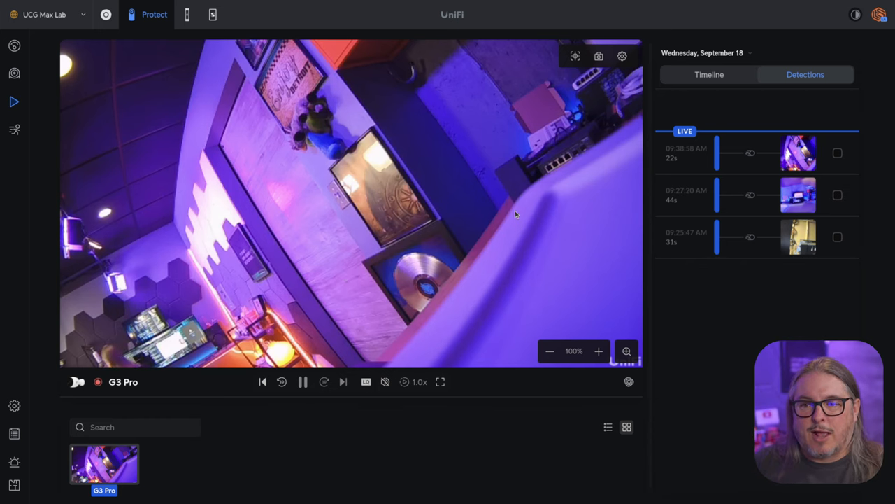
{"action": "mouse_move", "coordinate": [512, 275]}
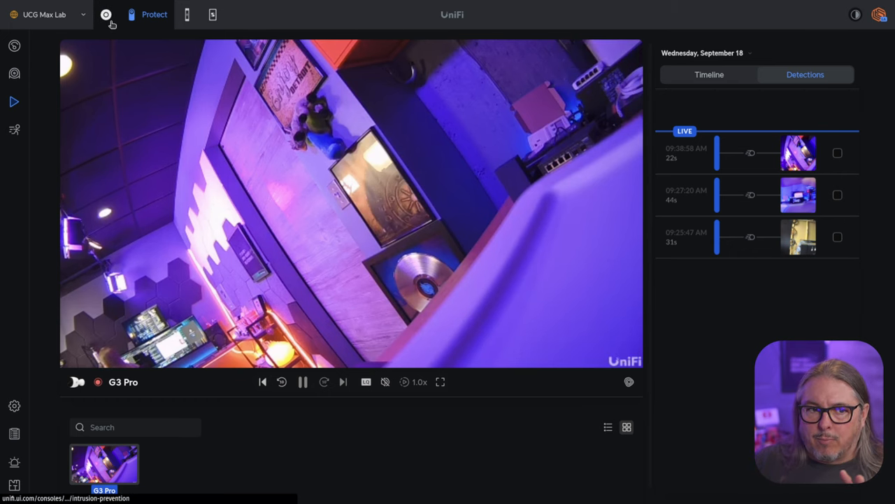
Inspect the OpenVPN Server and WireGuard Demo VPN server configurations
{"action": "left_click", "coordinate": [107, 14]}
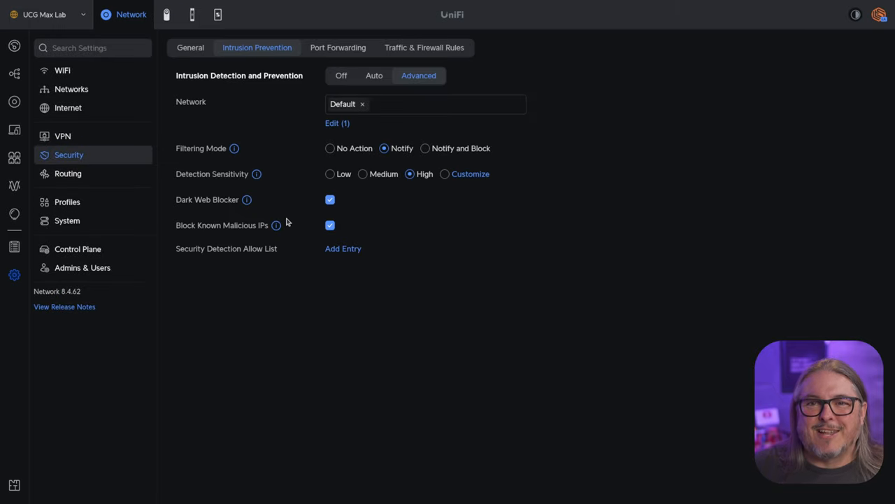
{"action": "mouse_move", "coordinate": [493, 234]}
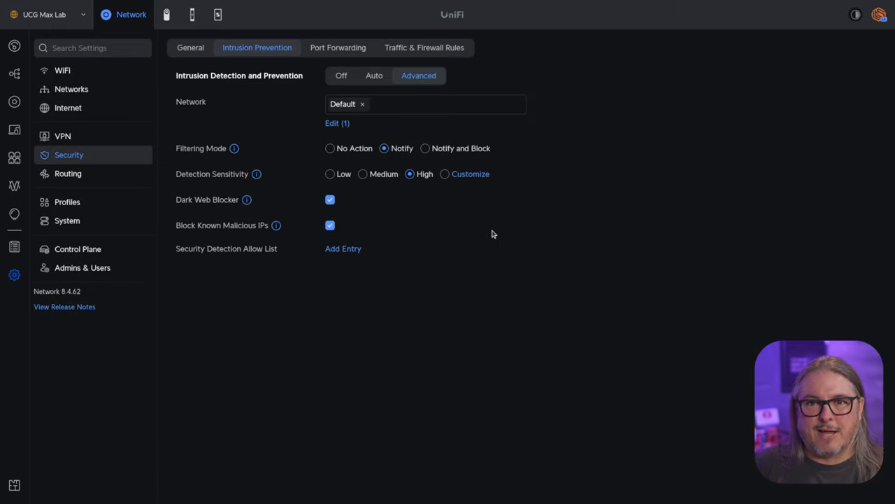
{"action": "mouse_move", "coordinate": [508, 226]}
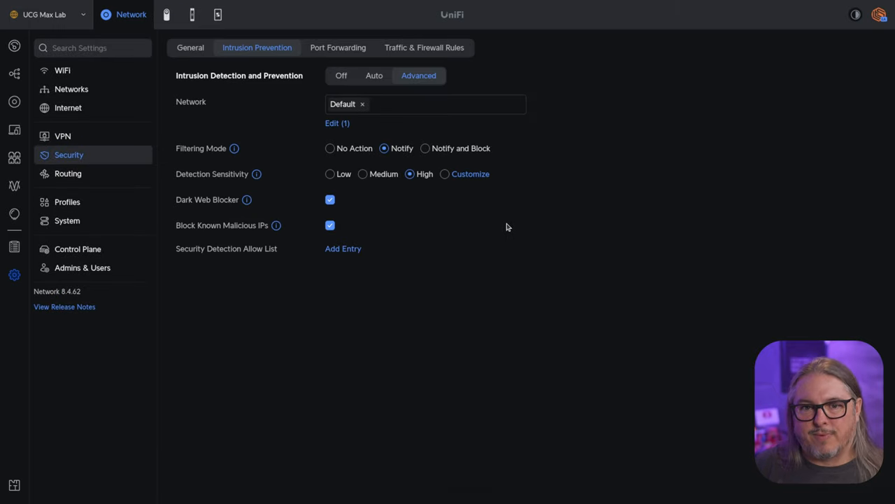
{"action": "mouse_move", "coordinate": [270, 111]}
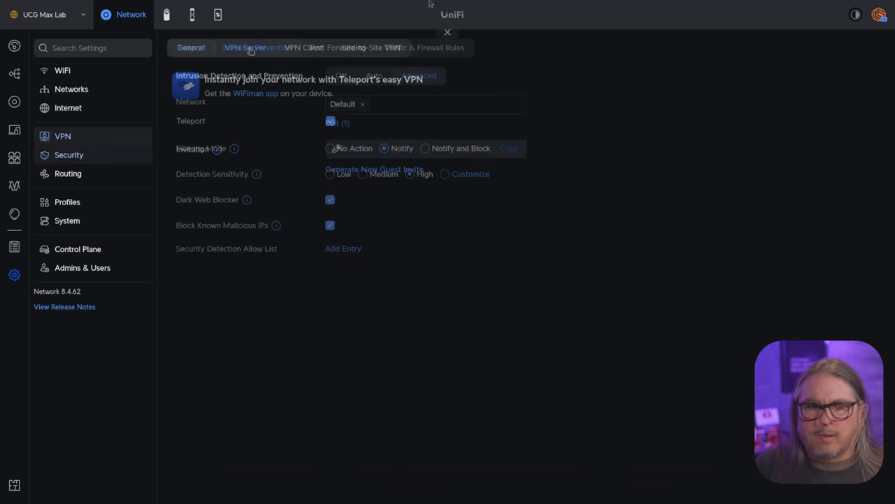
{"action": "left_click", "coordinate": [245, 47]}
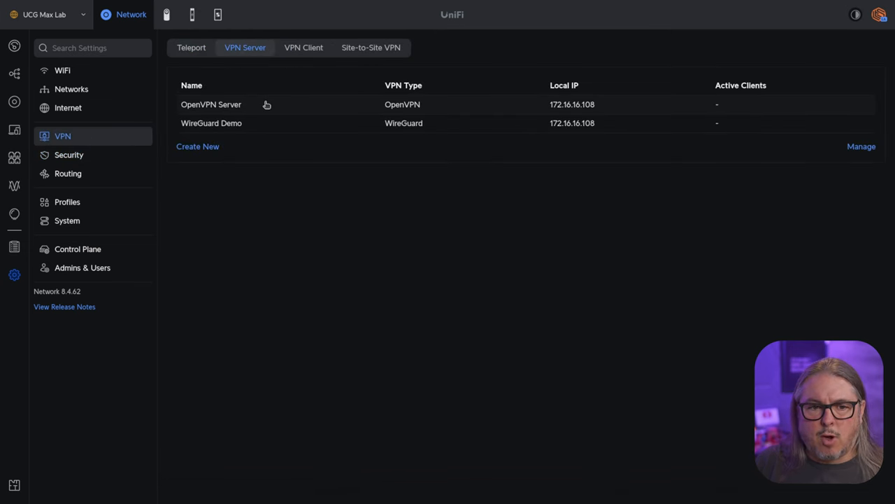
{"action": "left_click", "coordinate": [211, 104]}
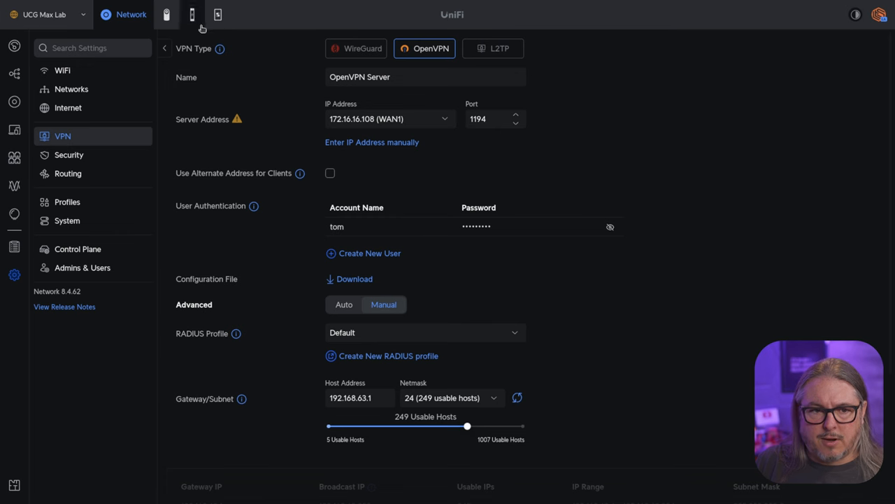
{"action": "left_click", "coordinate": [356, 48]}
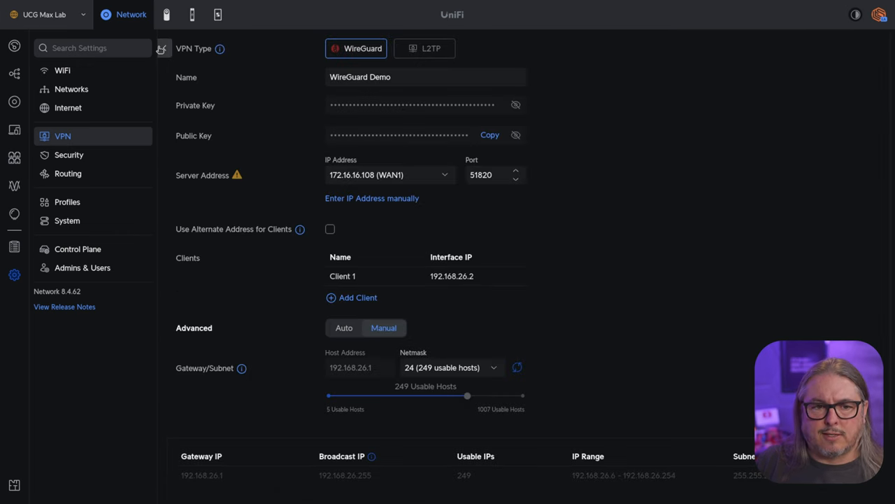
{"action": "left_click", "coordinate": [161, 49]}
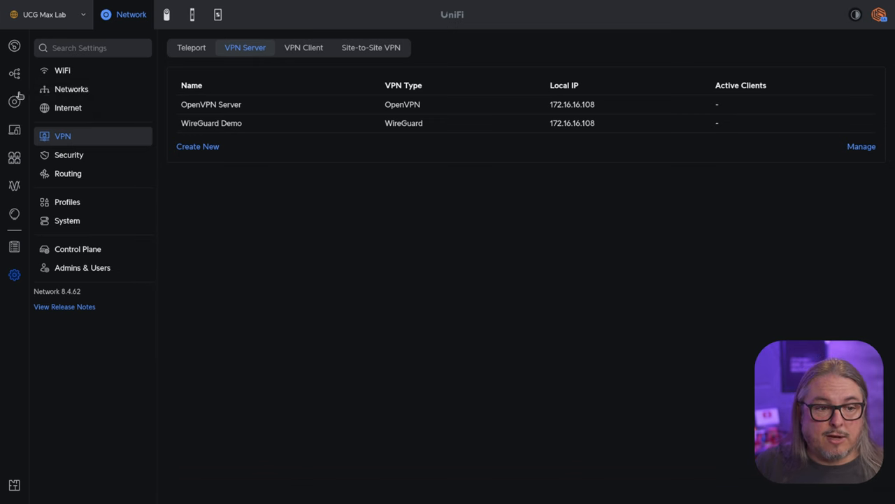
{"action": "mouse_move", "coordinate": [14, 130]}
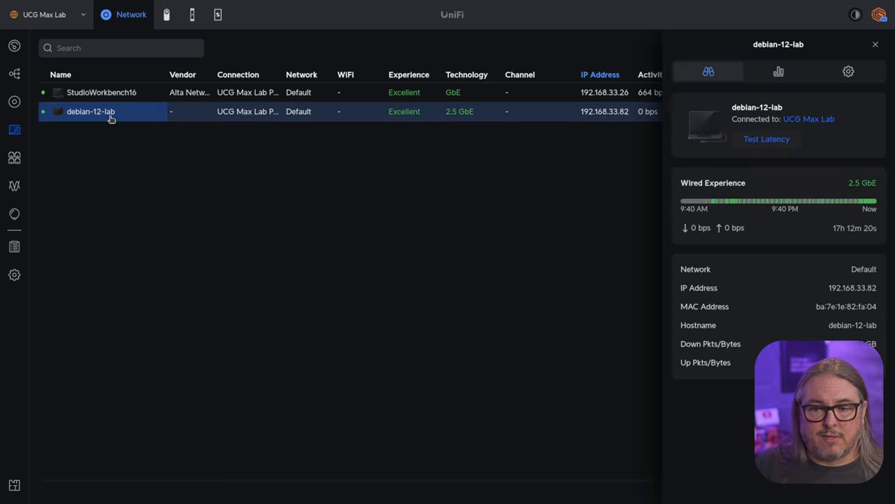
{"action": "mouse_move", "coordinate": [792, 299]}
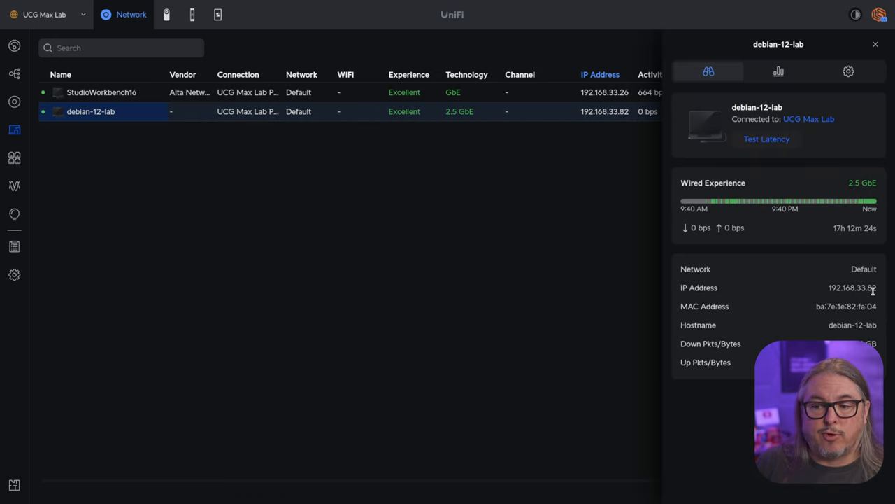
{"action": "mouse_move", "coordinate": [453, 240]}
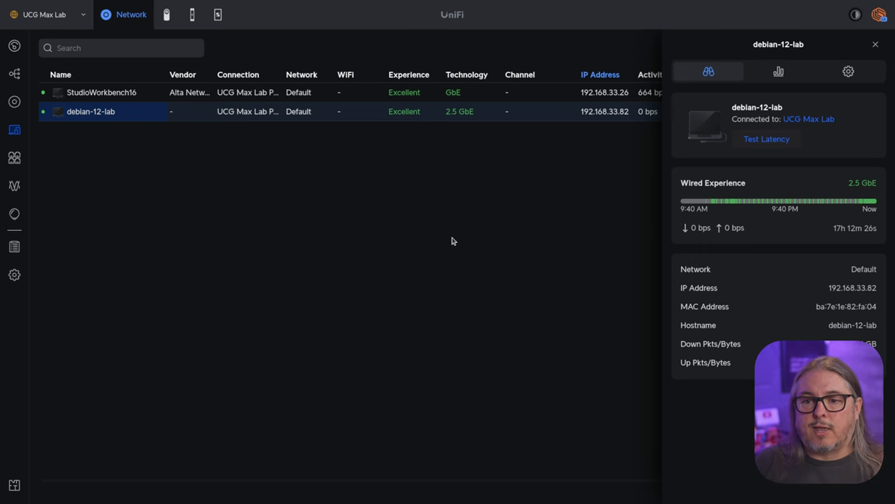
{"action": "mouse_move", "coordinate": [14, 275]}
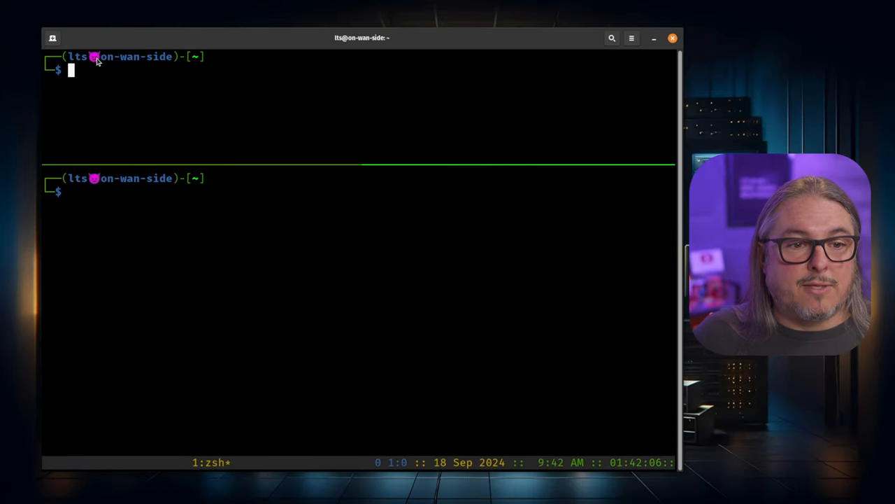
Connect OpenVPN via unifi.ovpn, ping 192.168.33.82, then enter iperf3 -c 192.168.33.82
{"action": "left_click_drag", "start_coordinate": [99, 57], "coordinate": [172, 56]}
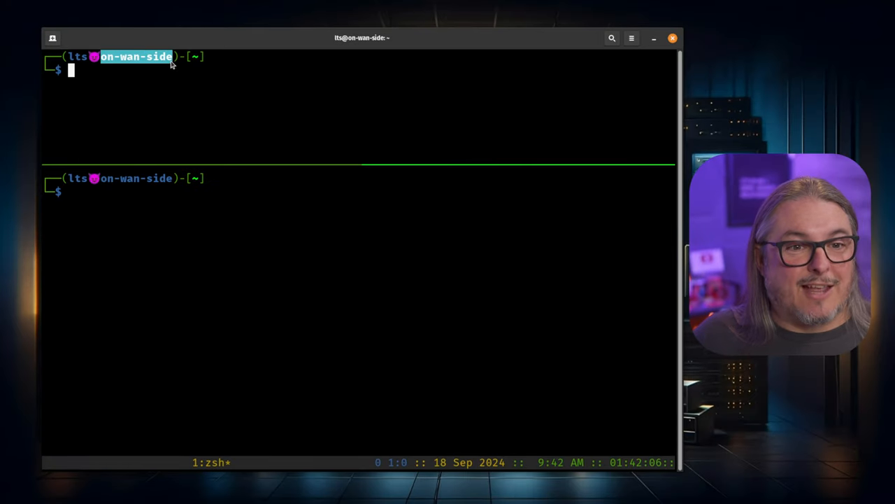
{"action": "mouse_move", "coordinate": [226, 94]}
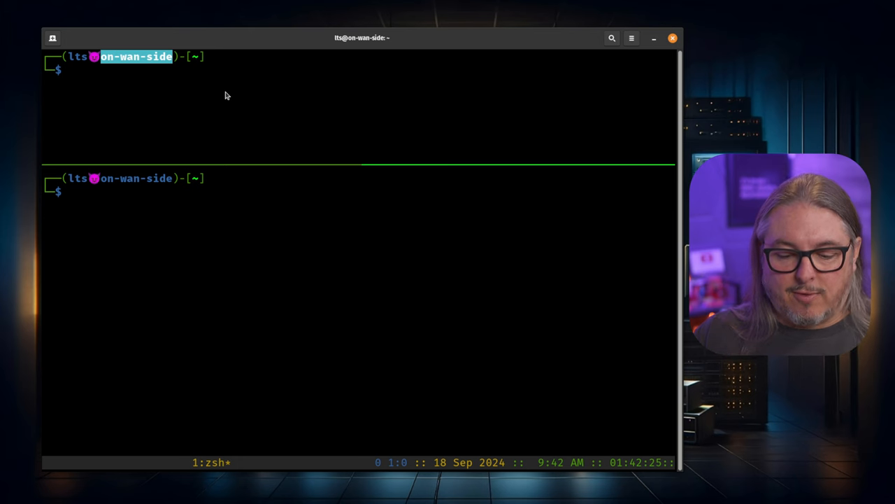
{"action": "type", "text": "sudo openvpn unifi.ovpn"}
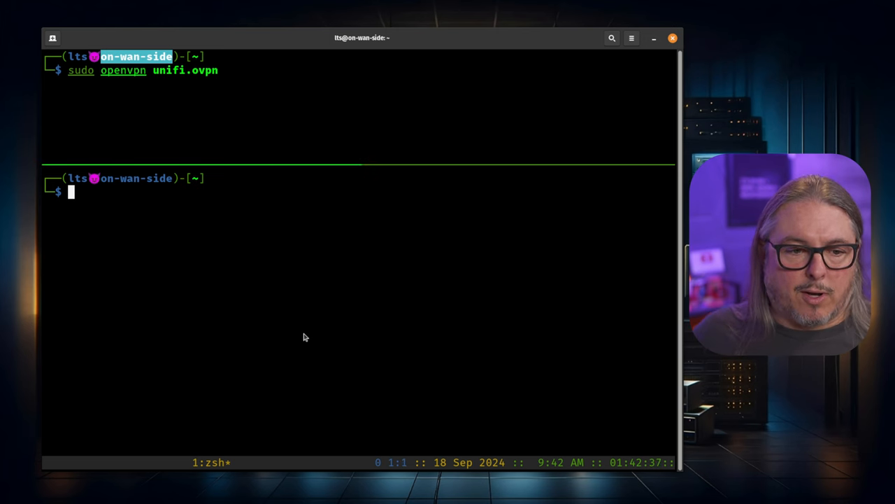
{"action": "type", "text": "ping 192.168.33.82"}
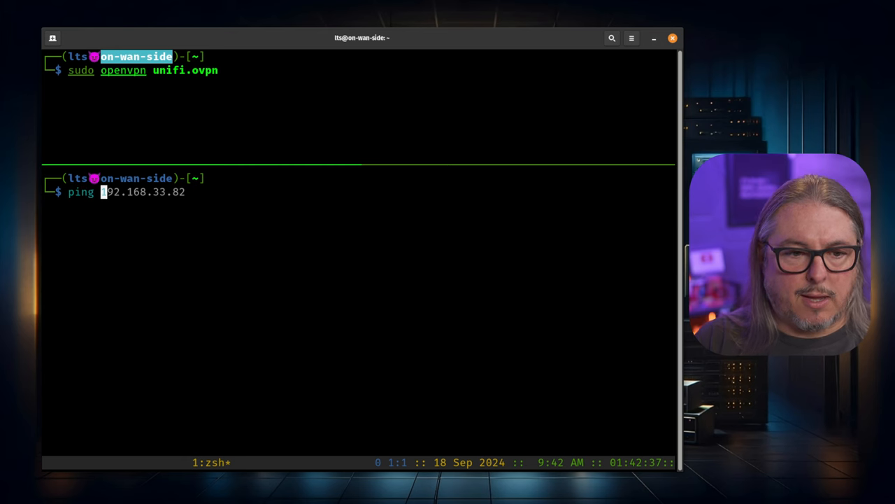
{"action": "key", "text": "Return"}
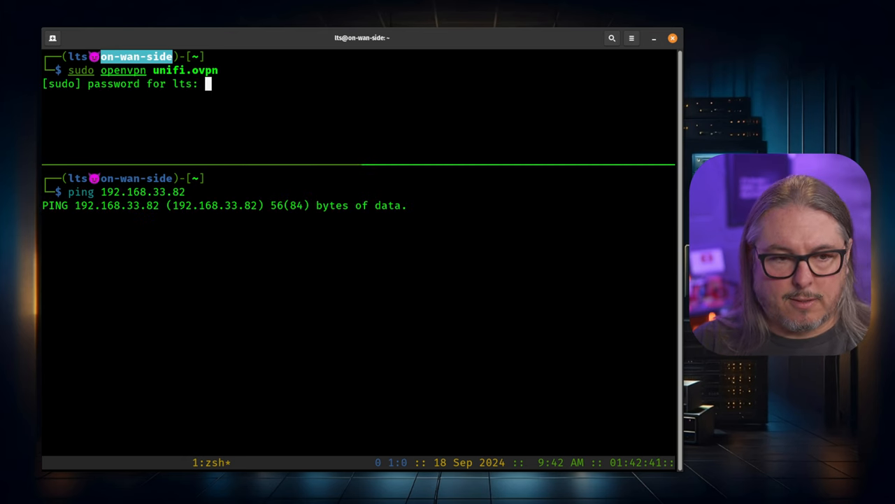
{"action": "key", "text": "Enter"}
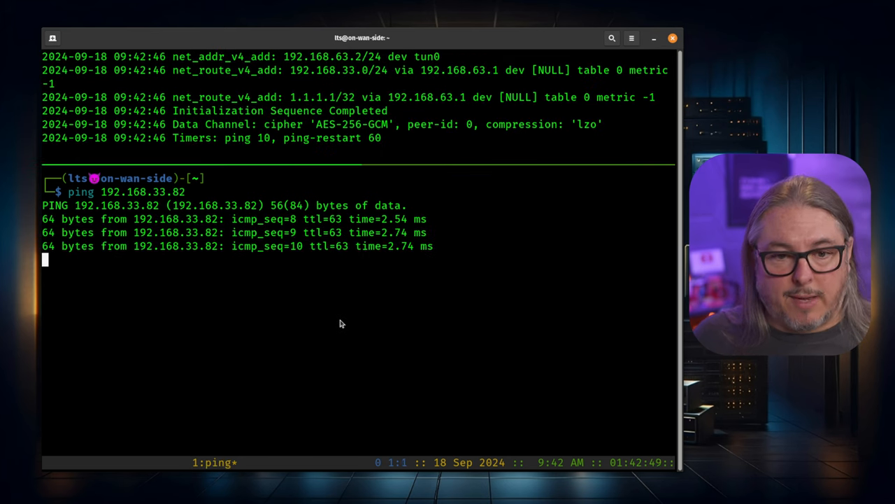
{"action": "key", "text": "ctrl+c"}
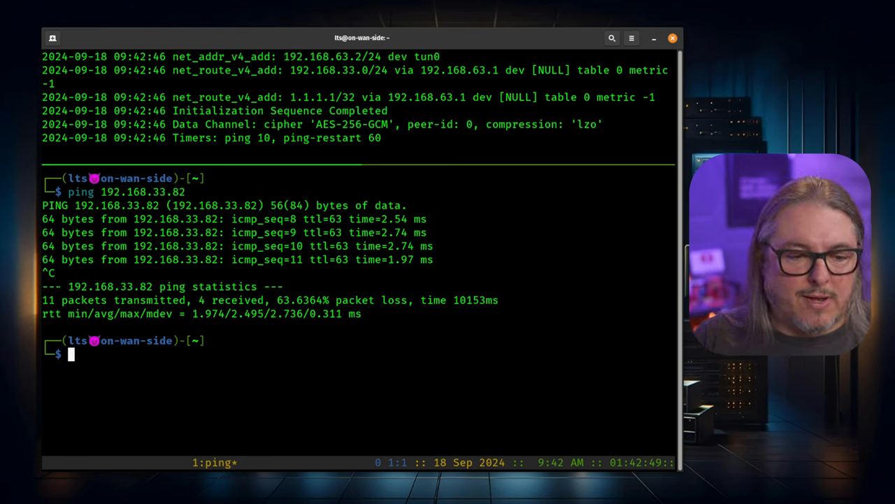
{"action": "type", "text": "iperf3 -c 192.168.33.82"}
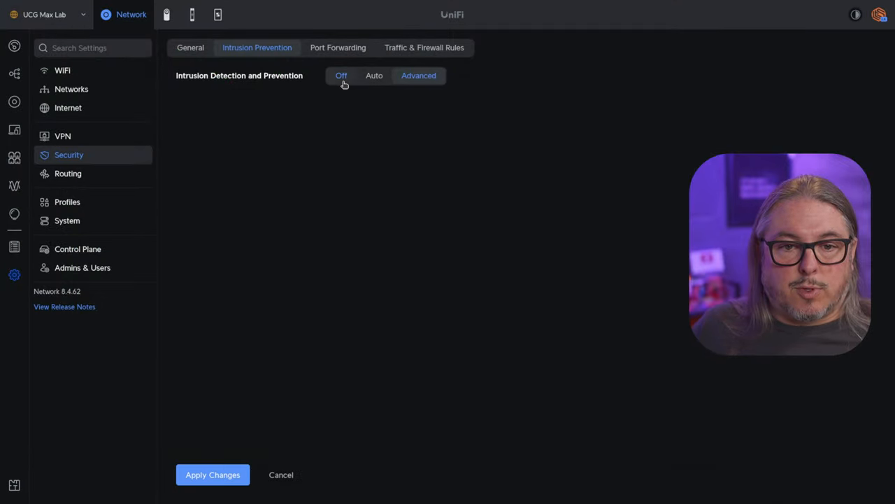
Switch Intrusion Detection and Prevention to Off in Security settings
{"action": "left_click", "coordinate": [342, 76]}
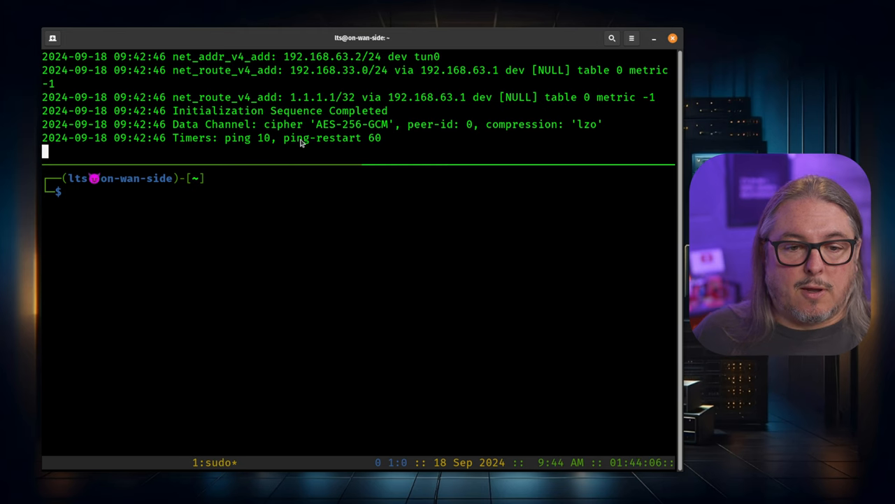
Replace OpenVPN with WireGuard wg1, ping 192.168.33.82, and run iperf3 (~485 Mbits/sec)
{"action": "key", "text": "ctrl+c"}
{"action": "type", "text": "sudo wg-quick up wg1"}
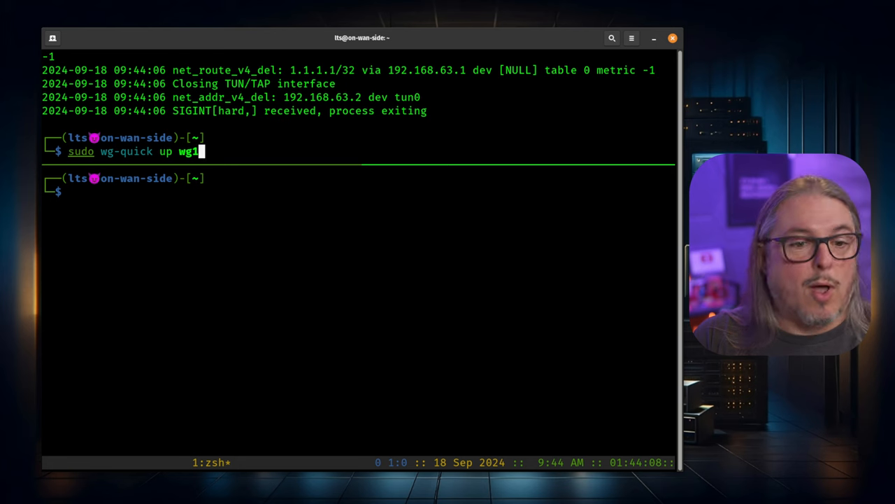
{"action": "mouse_move", "coordinate": [301, 143]}
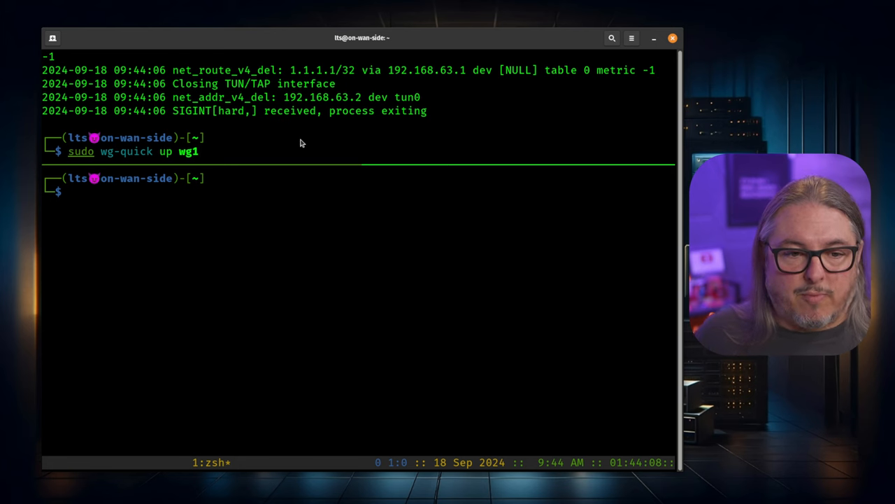
{"action": "type", "text": "ping 192.168.33.82"}
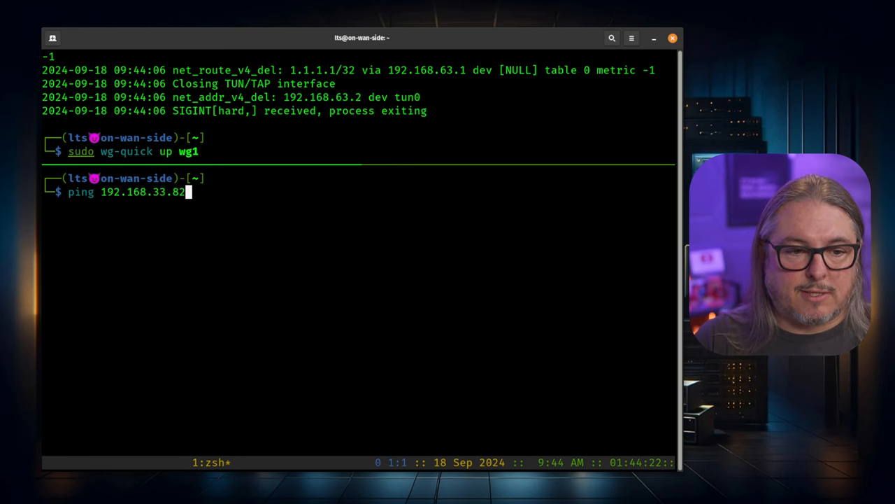
{"action": "key", "text": "Return"}
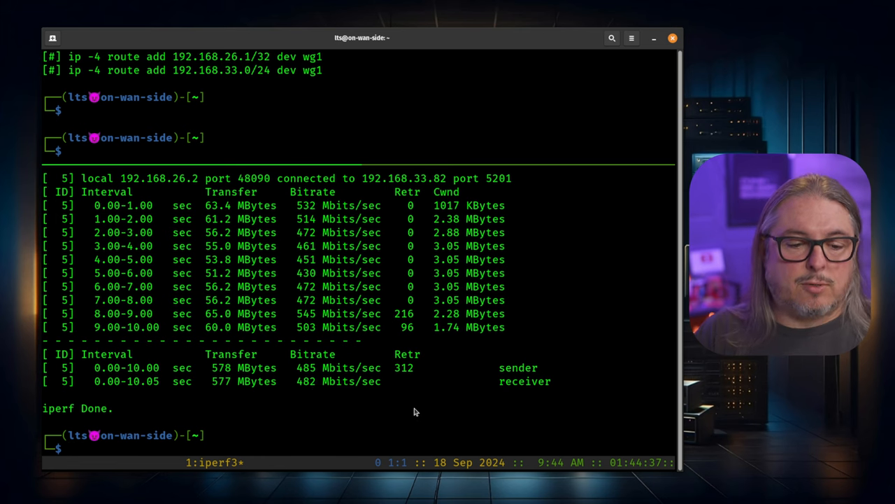
{"action": "type", "text": "iperf3 -c 192.168.33.82"}
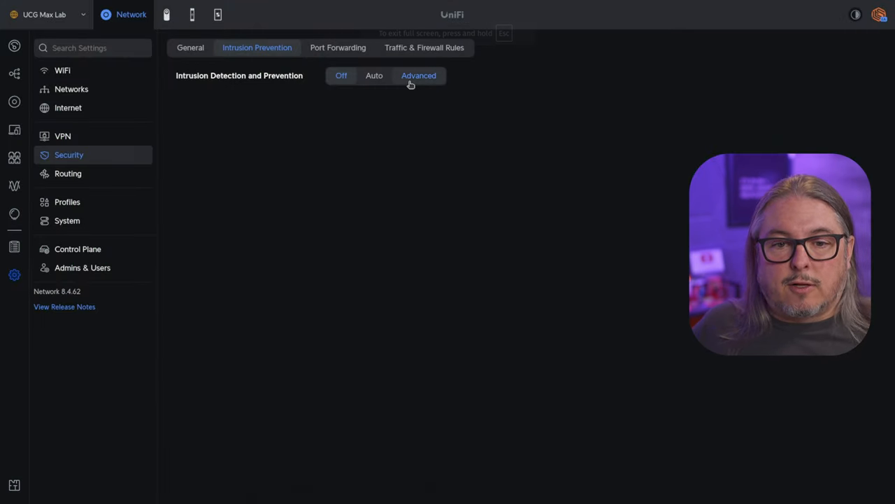
Set Intrusion Prevention to Advanced with High detection sensitivity and apply
{"action": "left_click", "coordinate": [418, 75]}
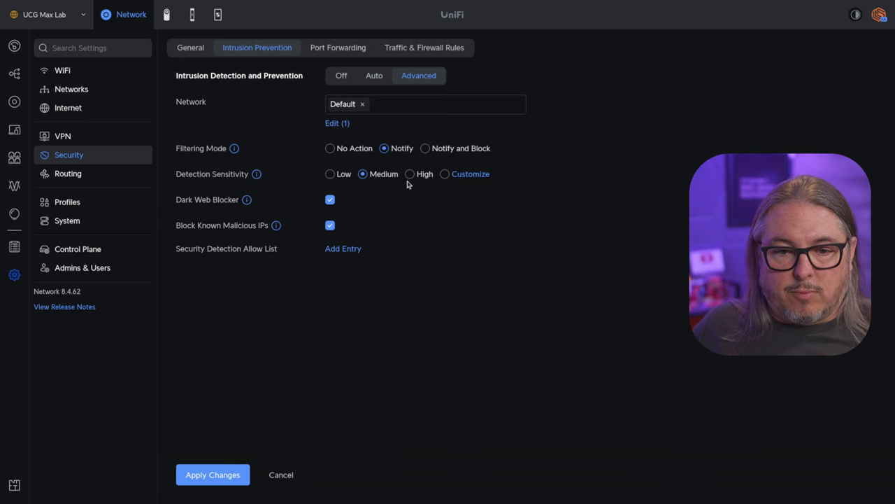
{"action": "left_click", "coordinate": [409, 174]}
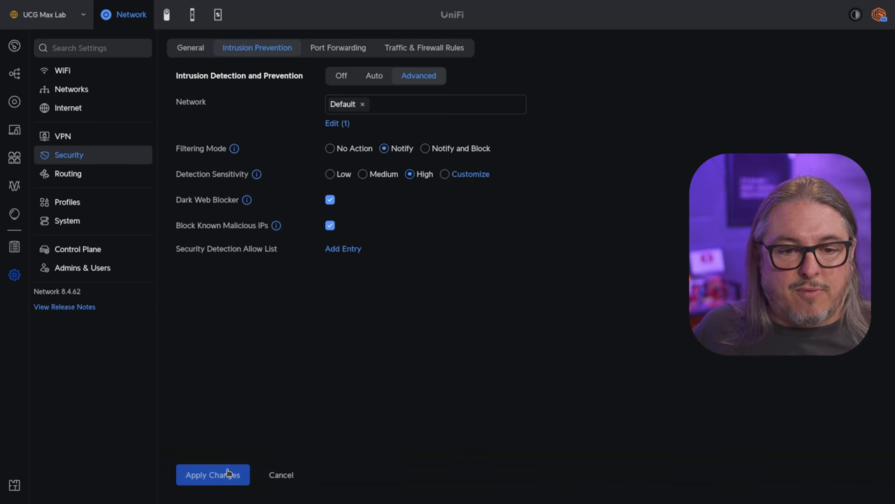
{"action": "left_click", "coordinate": [212, 474]}
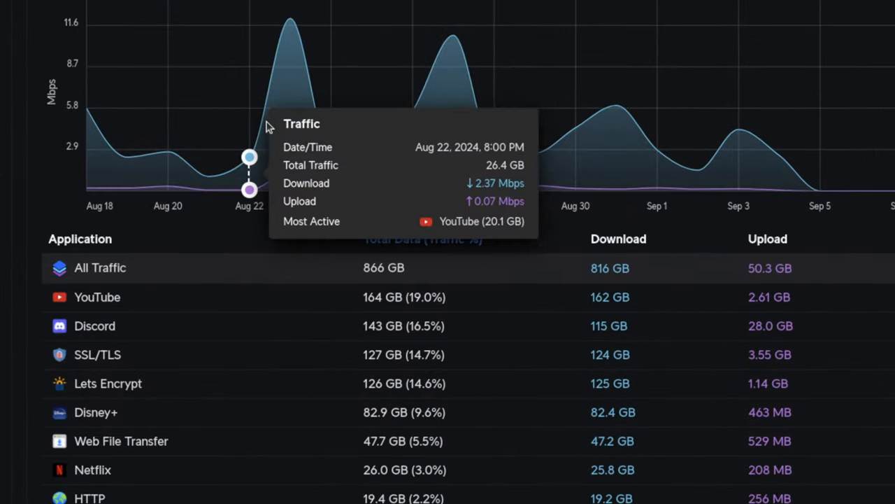
{"action": "mouse_move", "coordinate": [323, 131]}
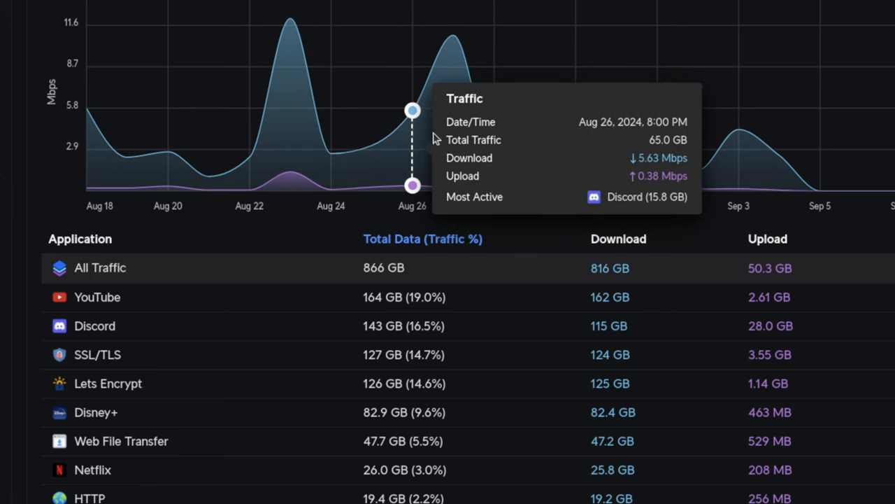
{"action": "mouse_move", "coordinate": [330, 152]}
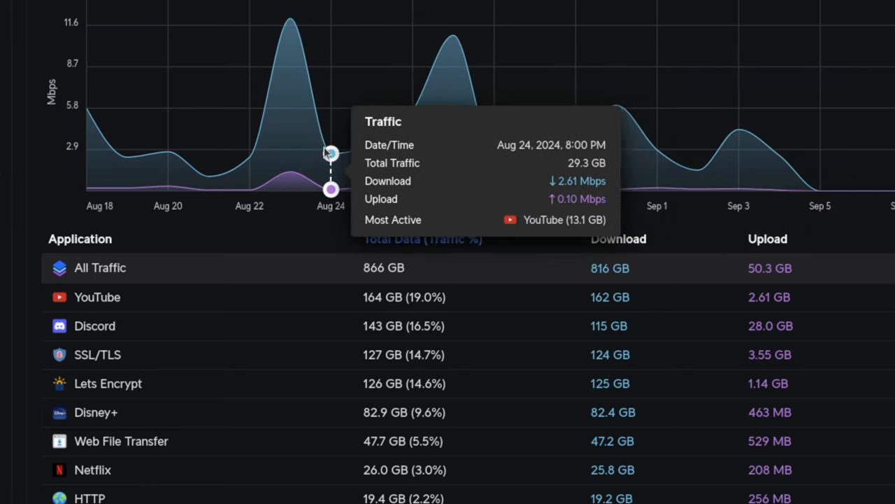
{"action": "mouse_move", "coordinate": [335, 162]}
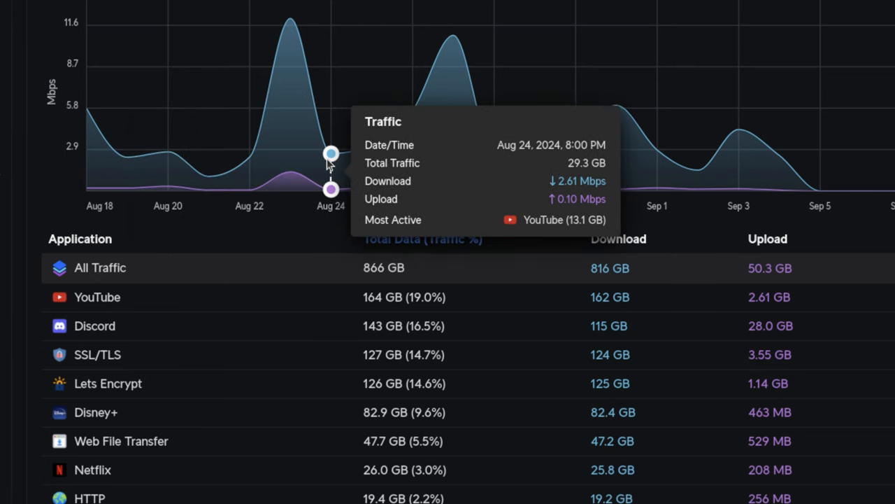
{"action": "mouse_move", "coordinate": [410, 110]}
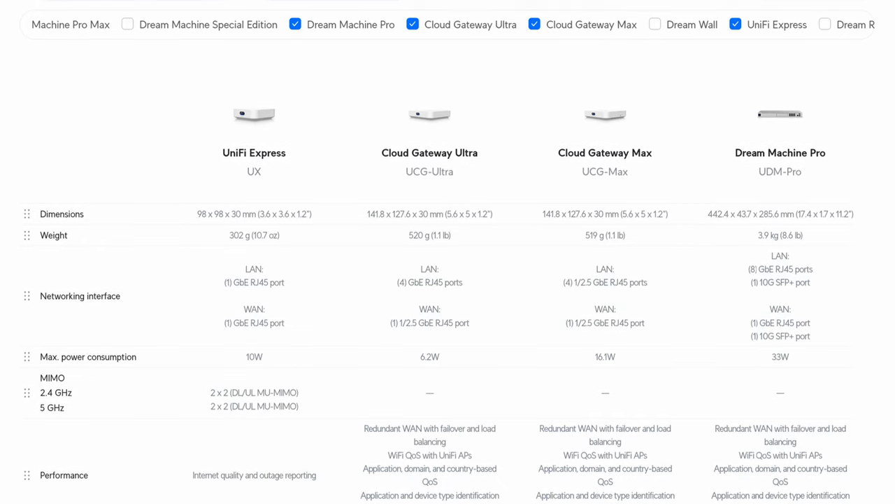
Scroll the store comparison to IDS/IPS throughput: 1, 1.5 and 3.5 Gbps
{"action": "scroll", "scroll_direction": "down", "scroll_amount": 3}
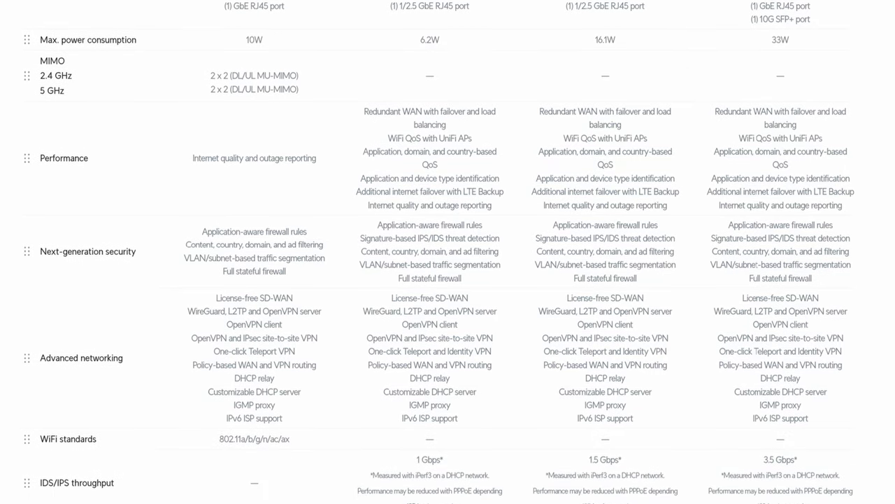